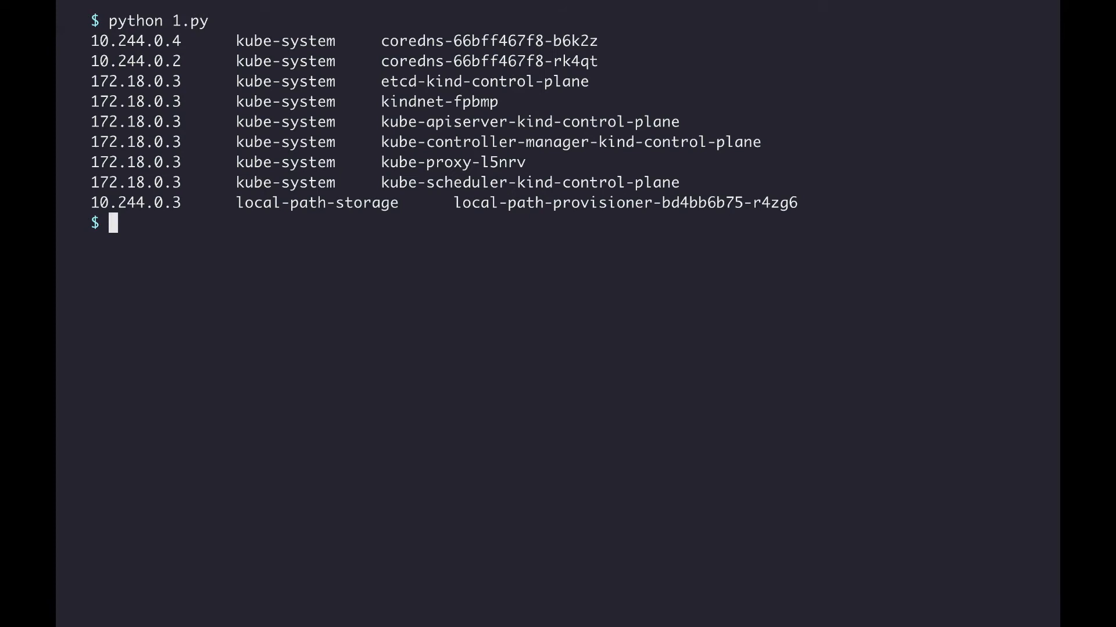
# Step: Print the Dockerfile with cat to show the Python alpine image running 2.py
pyautogui.write('cat Dockerfile')
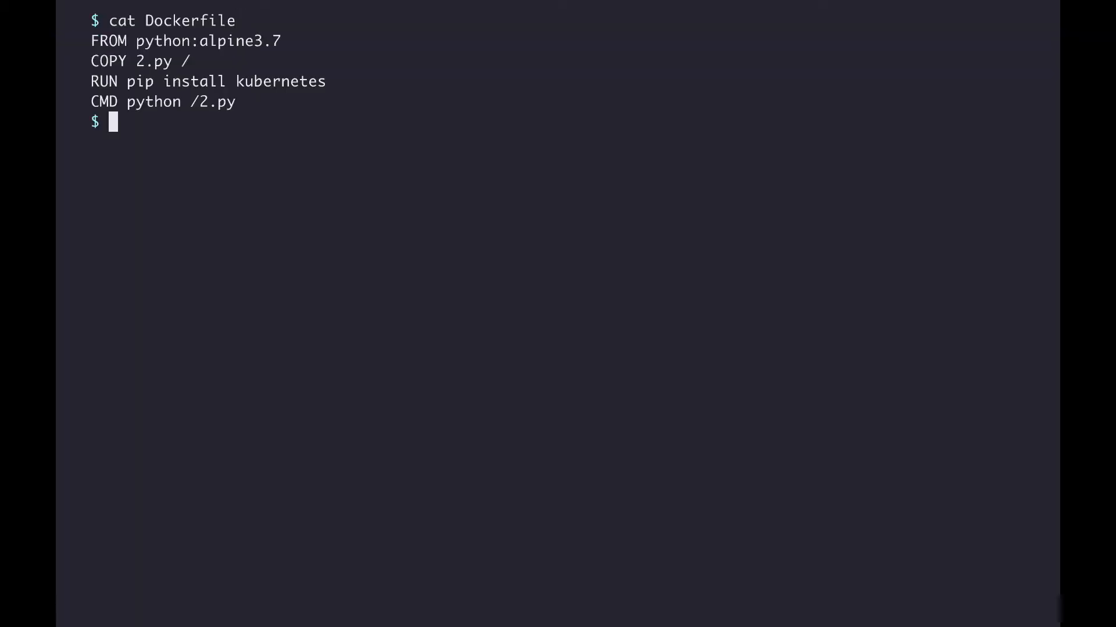
# Step: Apply 2.yaml to create the example2 pod, then request logs for pod/example2
pyautogui.write('kubectl apply -f 2.yaml')
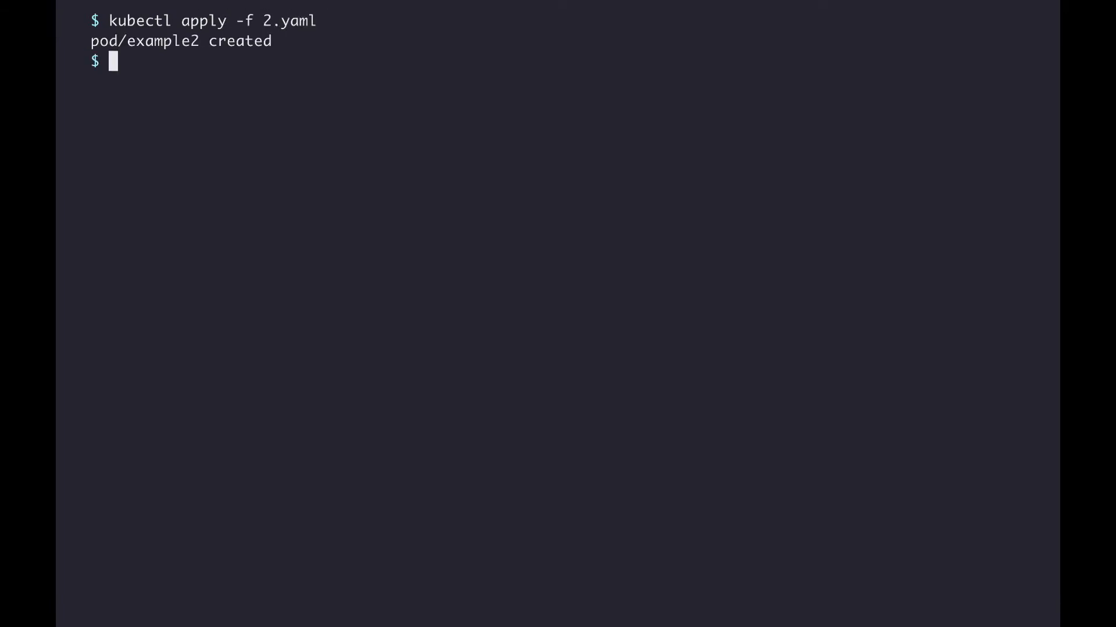
pyautogui.write('kubectl lo')
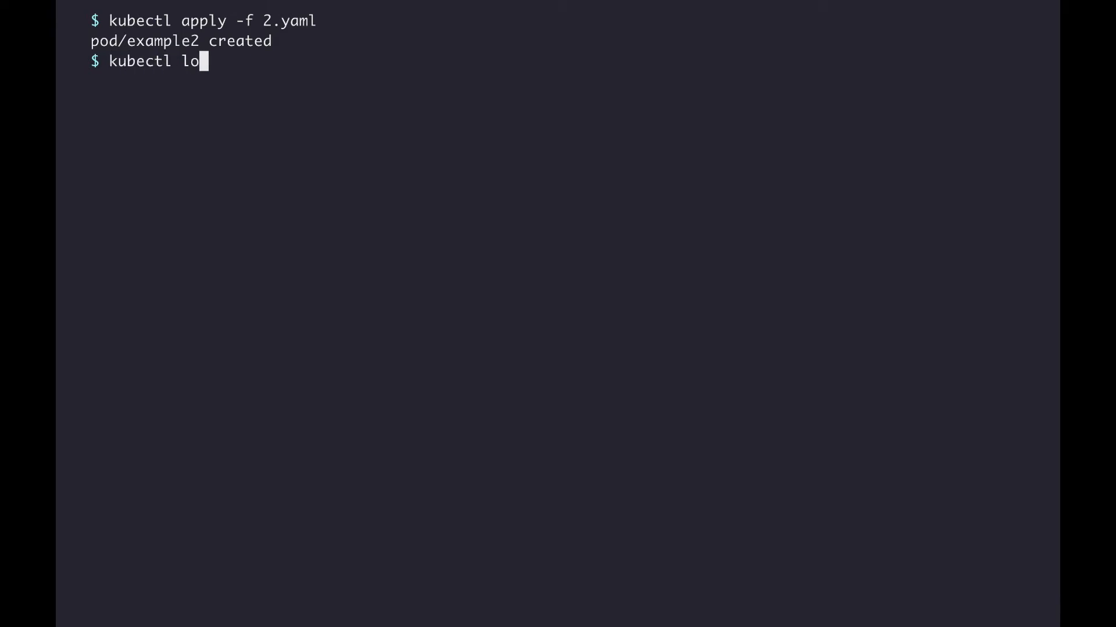
pyautogui.write('gs po')
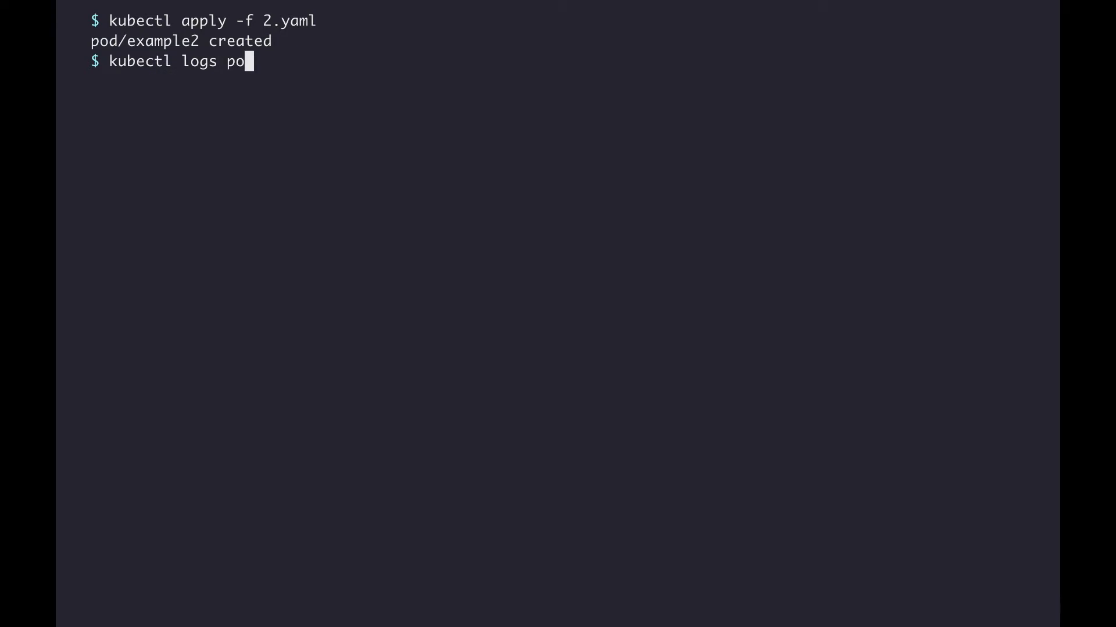
pyautogui.write('d/example')
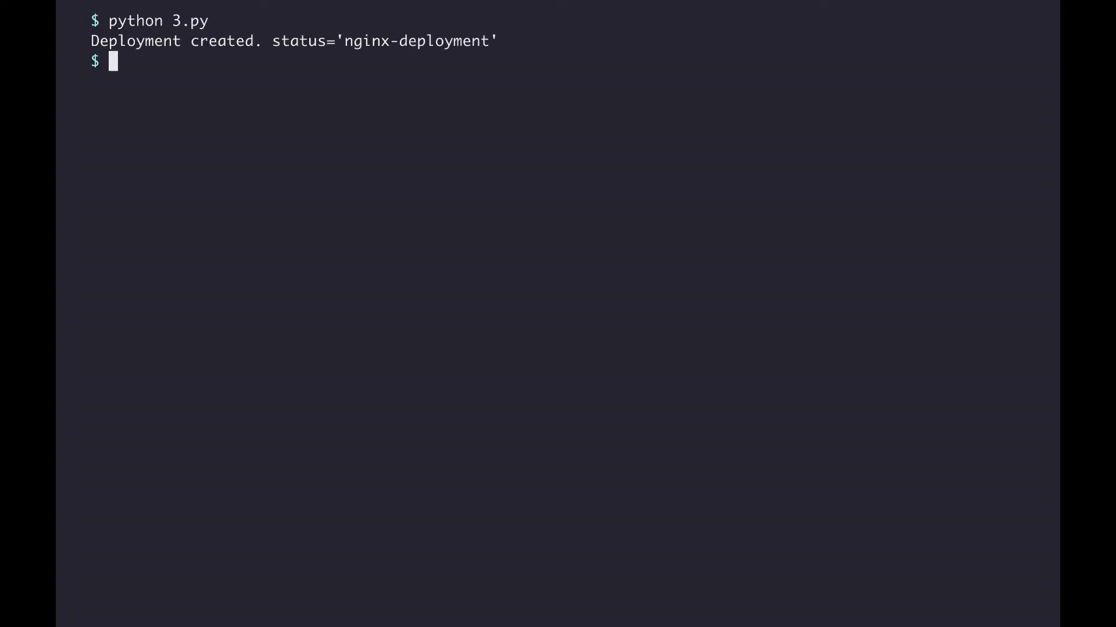
# Step: List the pods, then list the cluster nodes with their labels
pyautogui.write('kubectl get deploy')
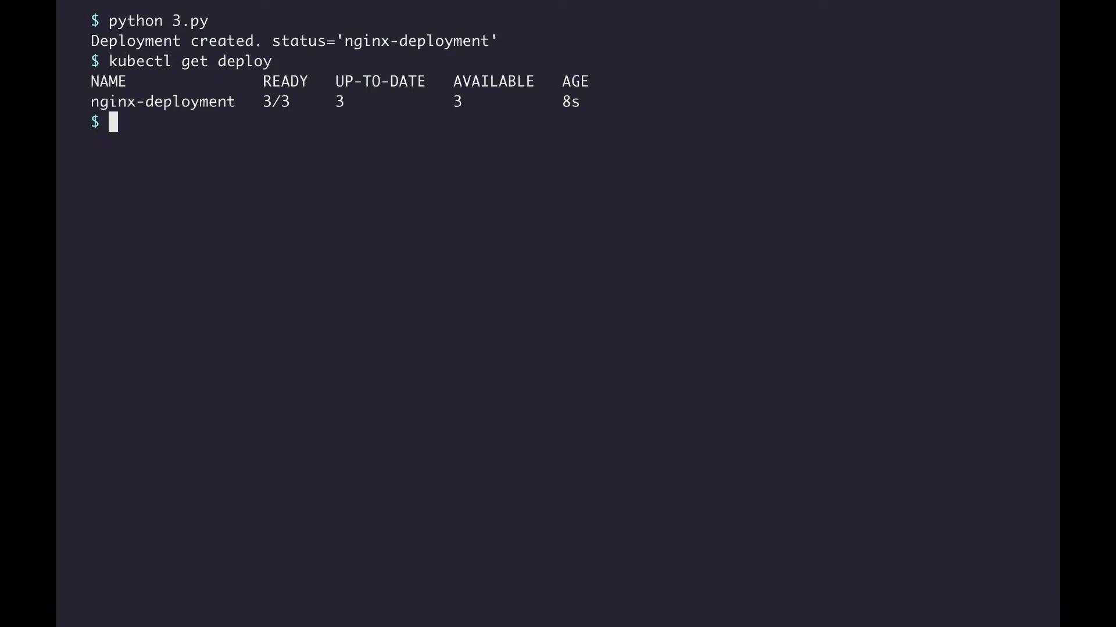
pyautogui.write('kubectl get po')
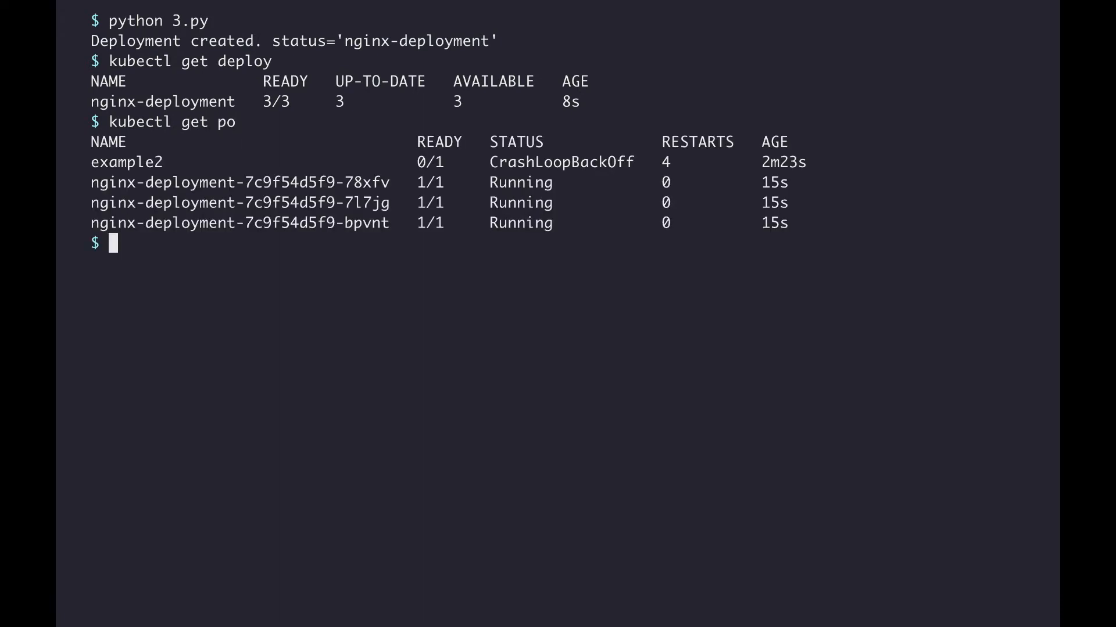
pyautogui.write('kubectl get no --show-labels')
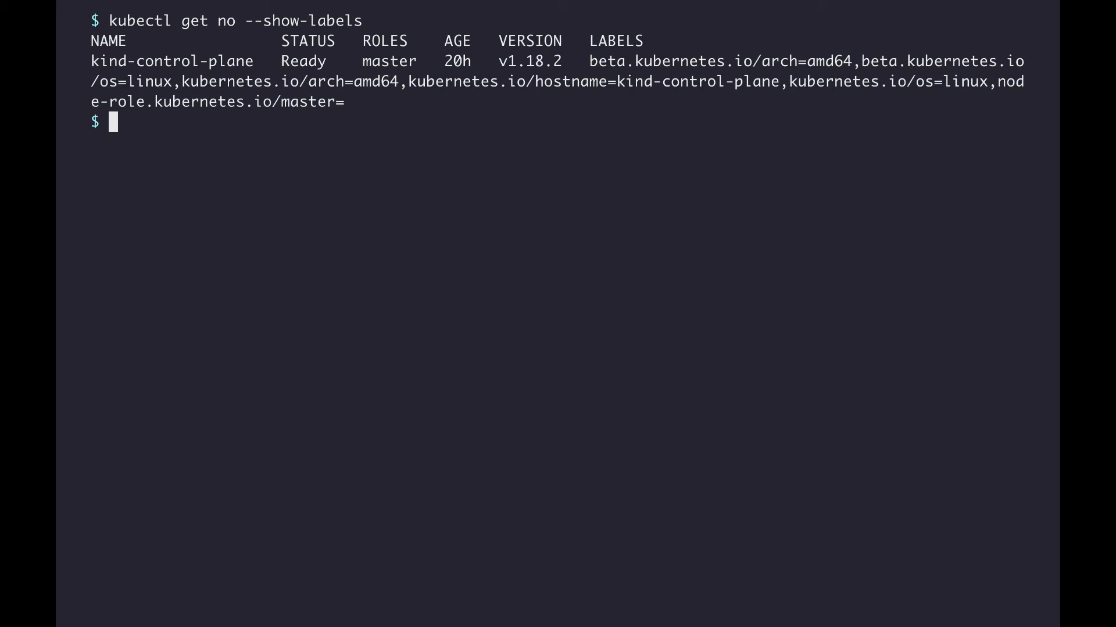
# Step: Run 4.py, relist node labels and highlight the new foo=bar label
pyautogui.write('python 4.p')
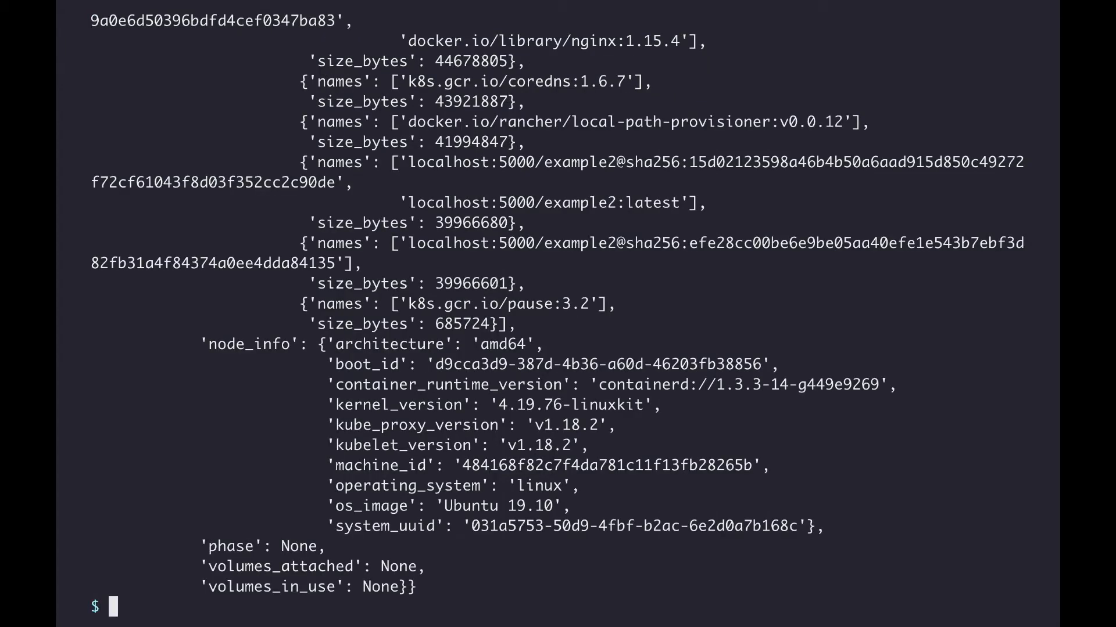
pyautogui.write('kubectl get no --show-labels')
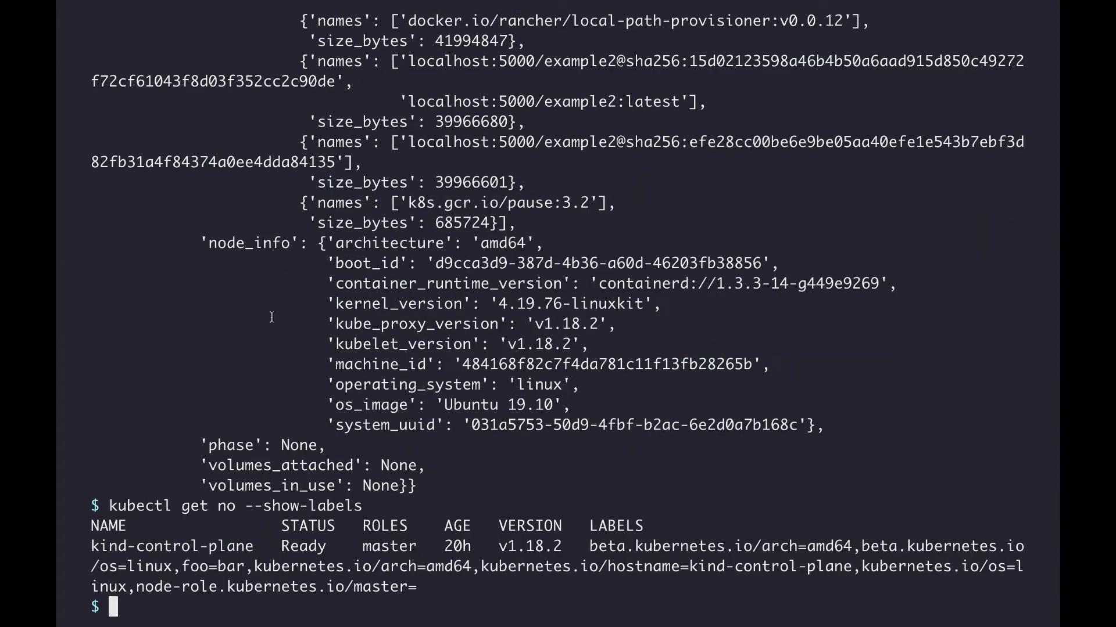
pyautogui.doubleClick(193, 566)
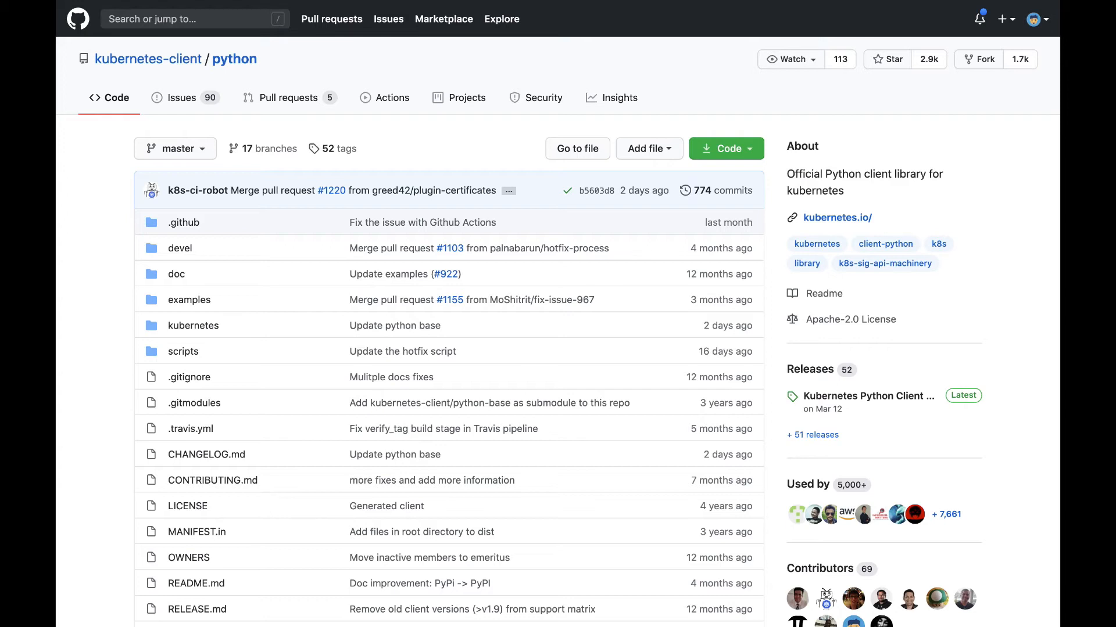
pyautogui.moveTo(189, 300)
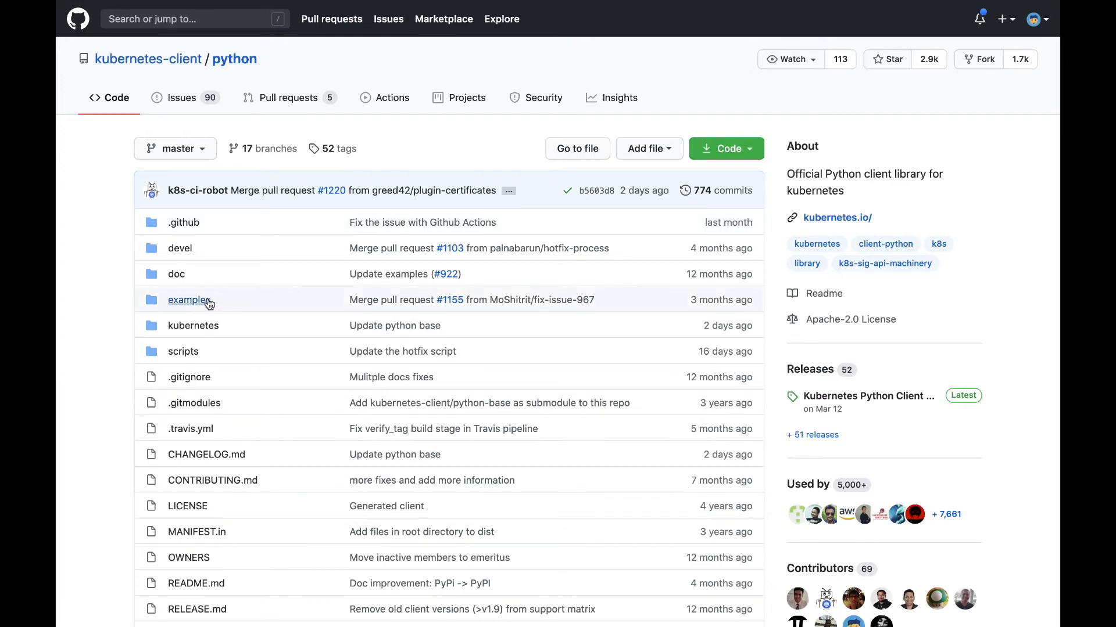
# Step: Browse the python client repo's docs folder and open AppsV1Api.md
pyautogui.click(188, 300)
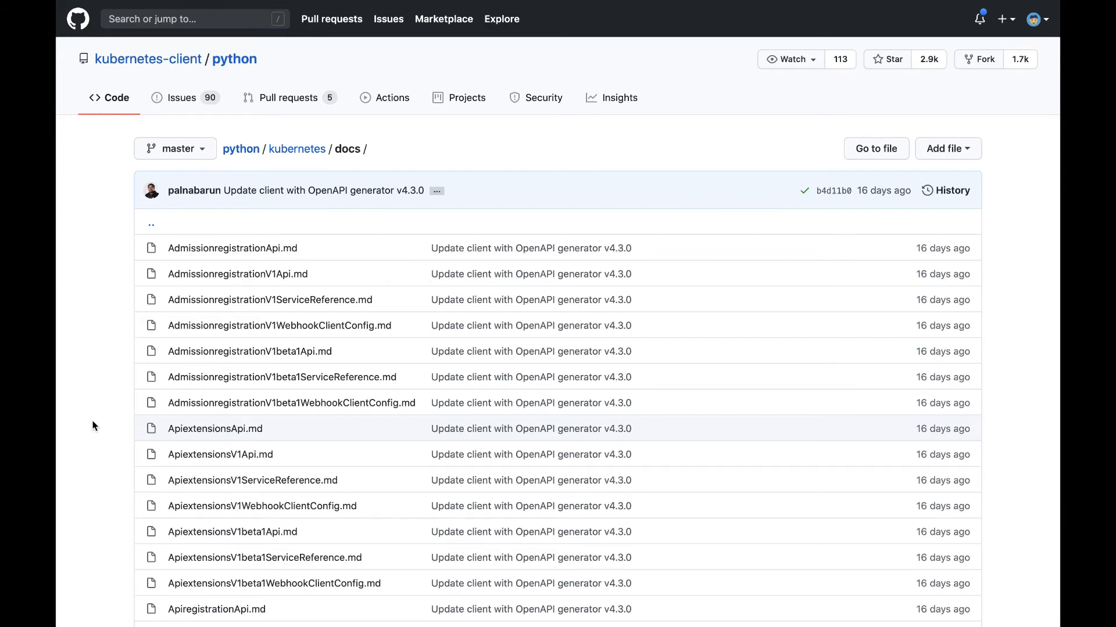
pyautogui.scroll(-3)
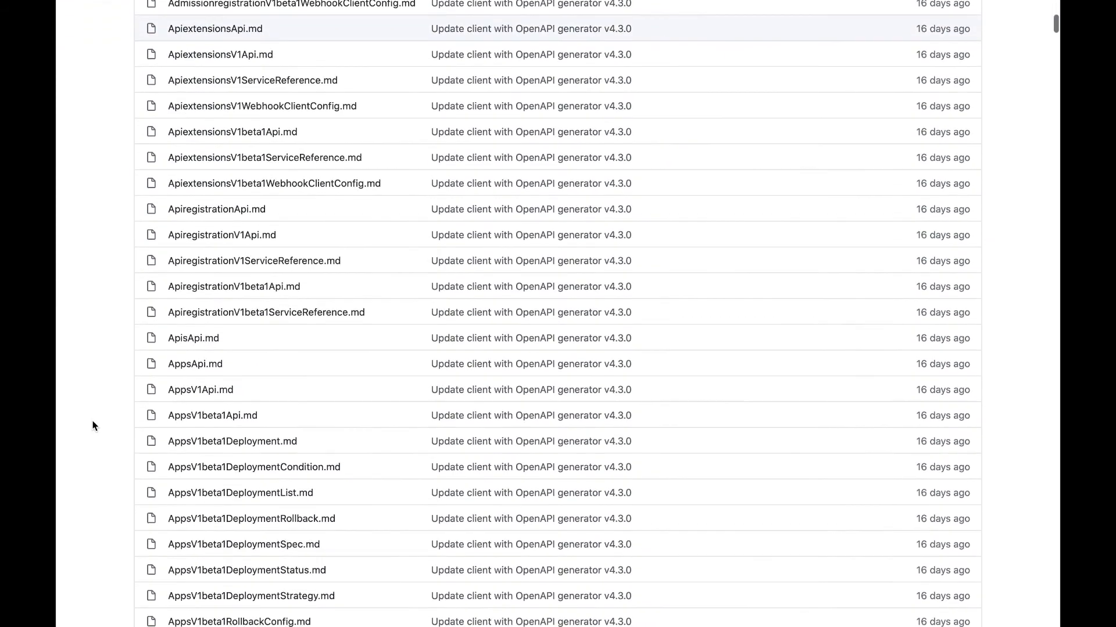
pyautogui.moveTo(200, 389)
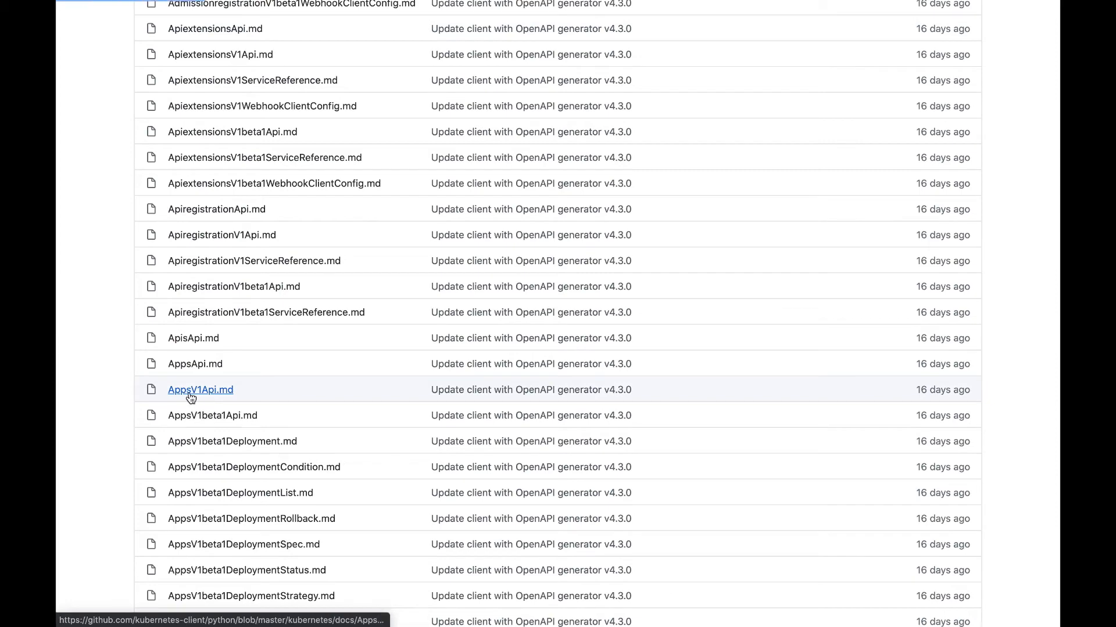
pyautogui.click(199, 389)
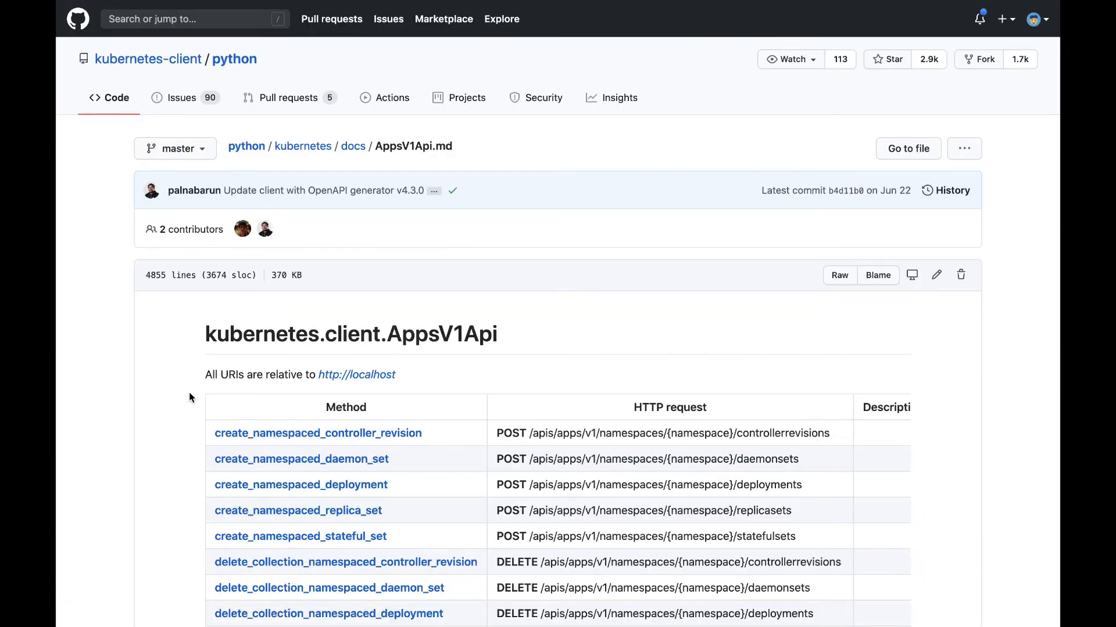
pyautogui.scroll(-3)
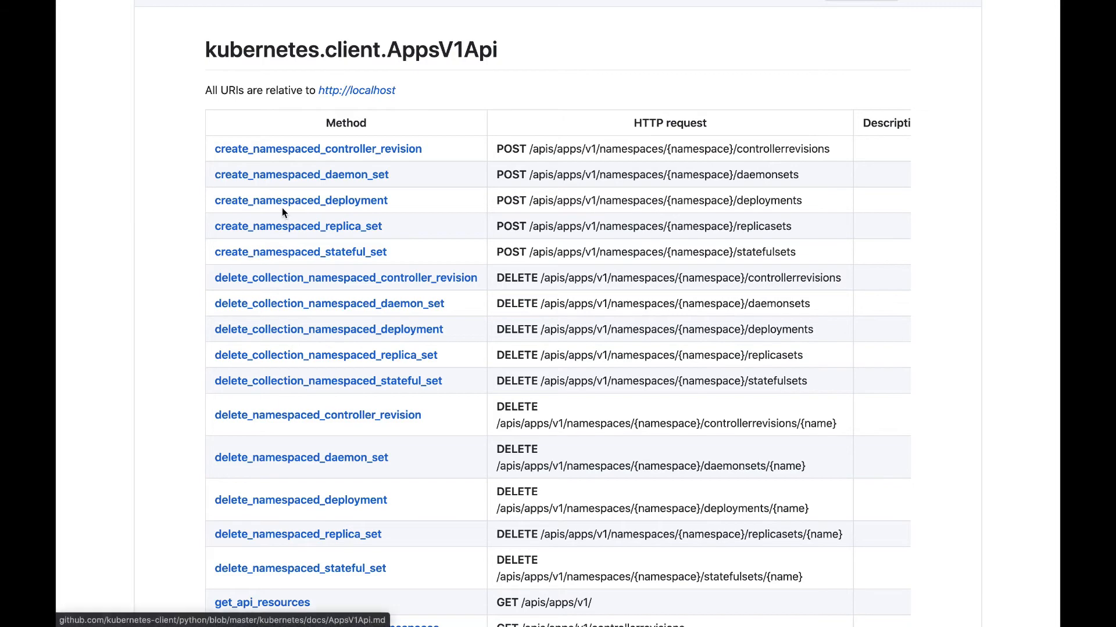
# Step: Read through create_namespaced_deployment's example, parameters and response details
pyautogui.click(301, 200)
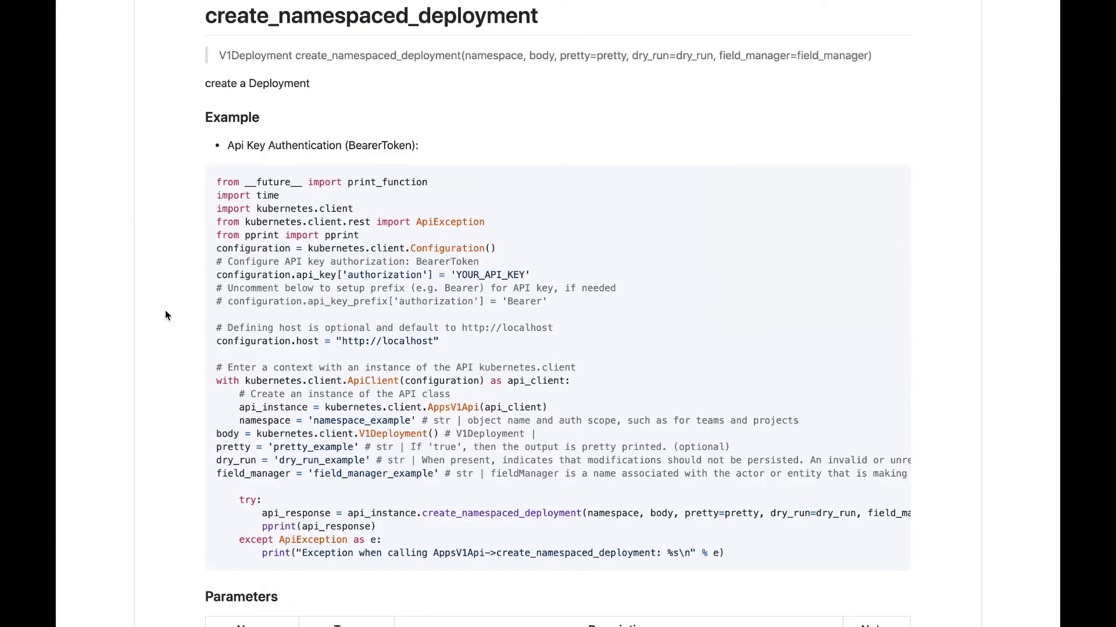
pyautogui.scroll(-3)
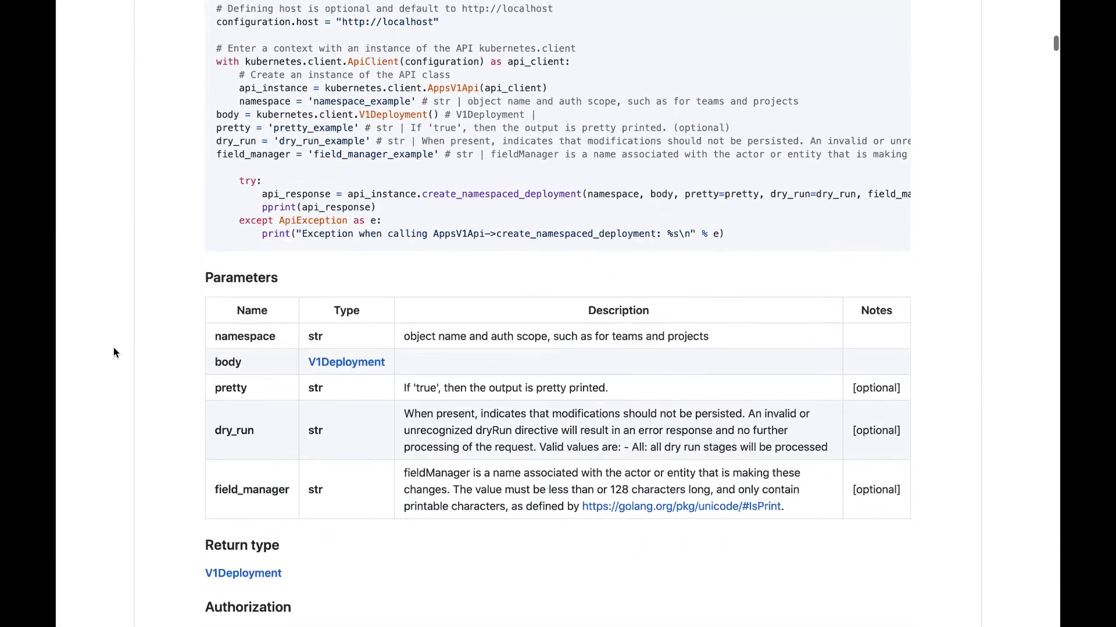
pyautogui.scroll(-3)
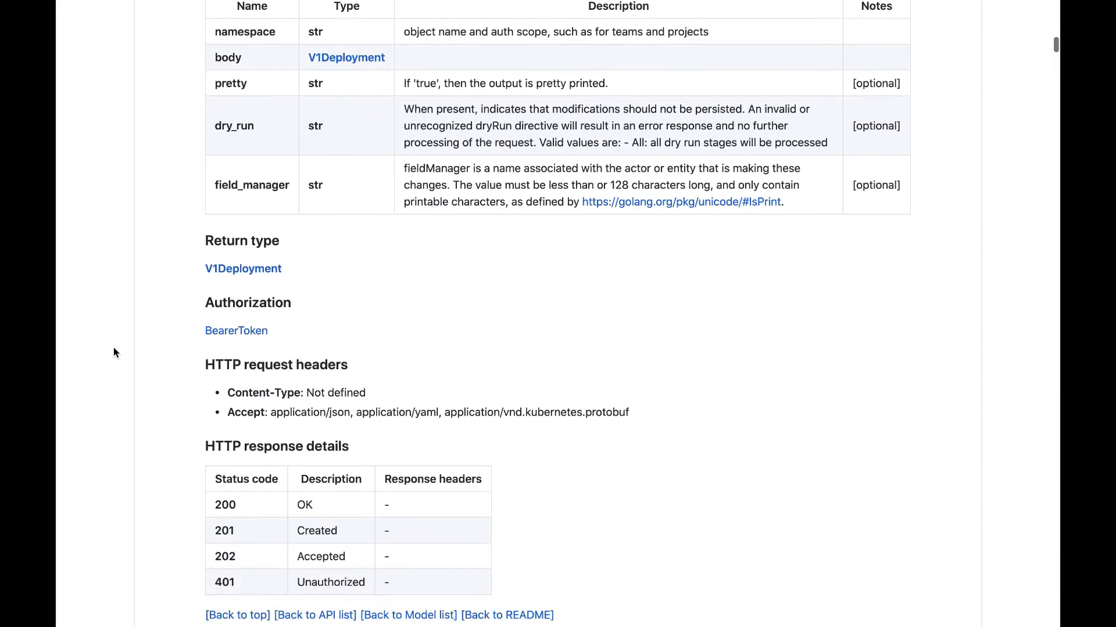
pyautogui.scroll(-3)
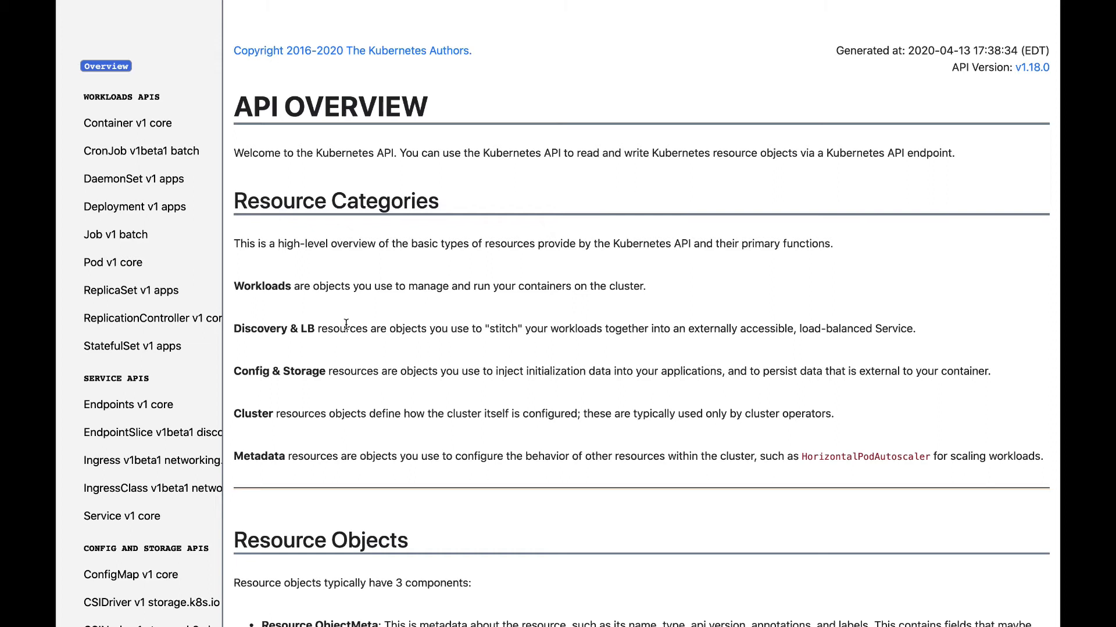
pyautogui.moveTo(254, 278)
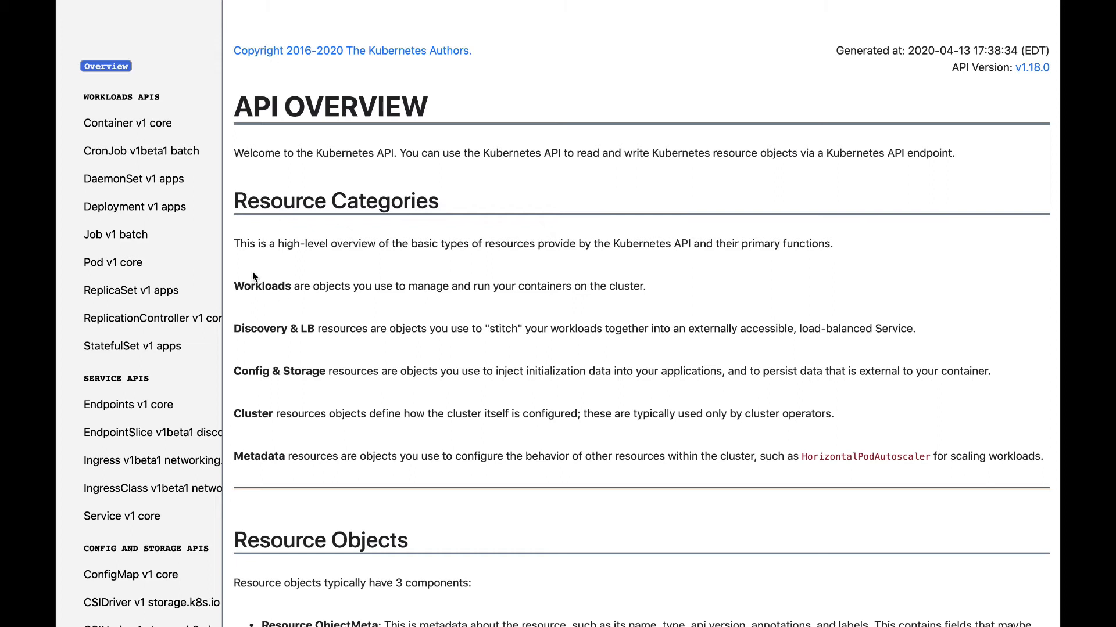
# Step: View Deployment v1 apps Create: its POST path, path, query and body parameters
pyautogui.click(133, 206)
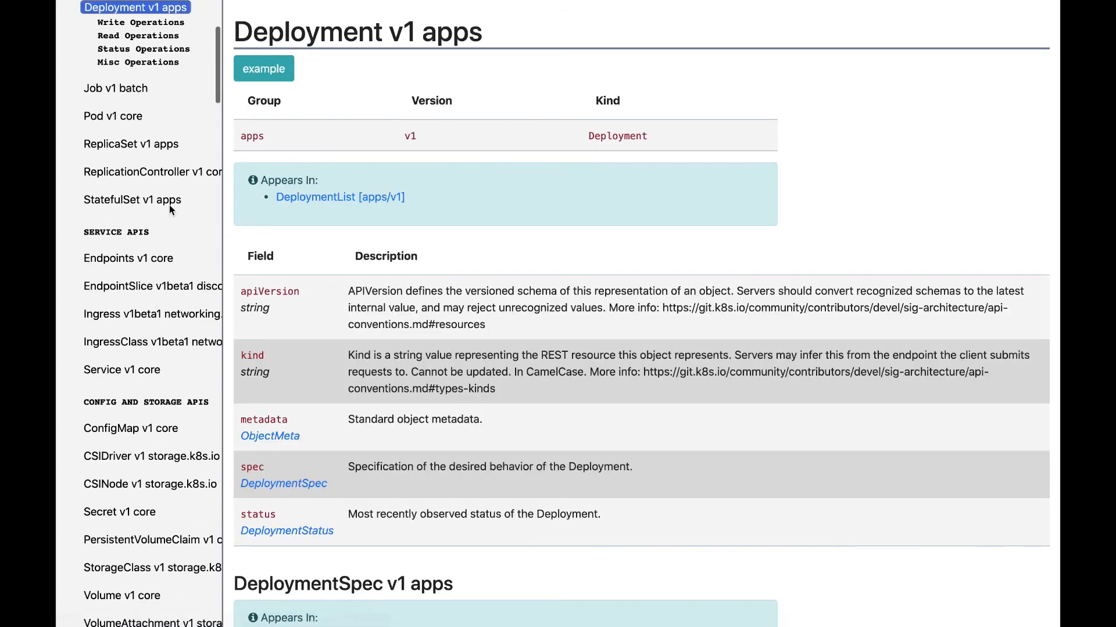
pyautogui.click(140, 22)
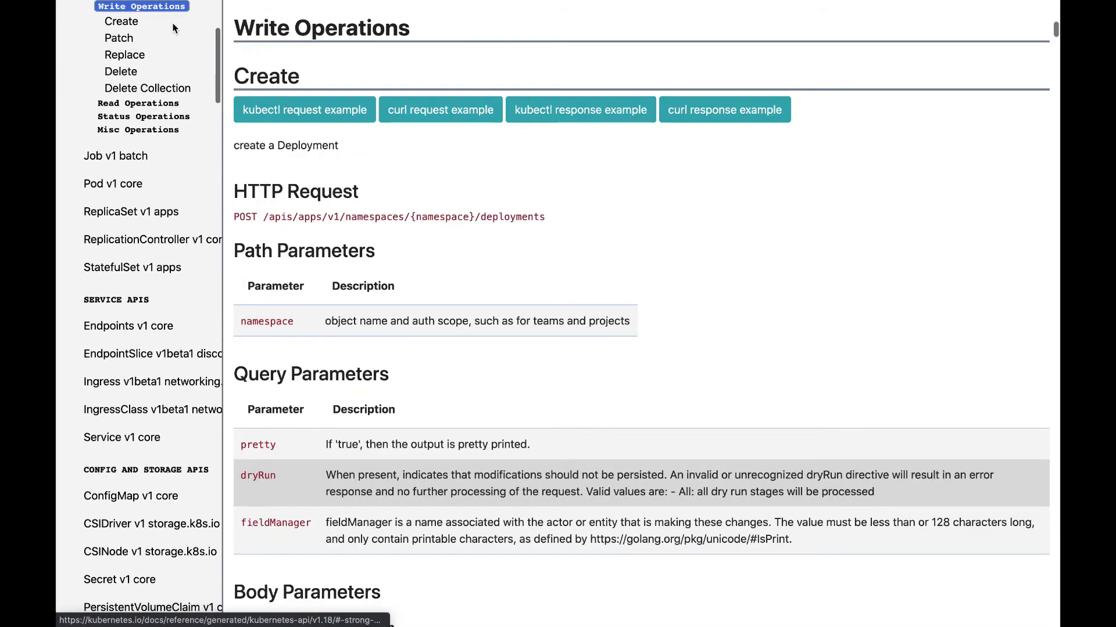
pyautogui.scroll(-3)
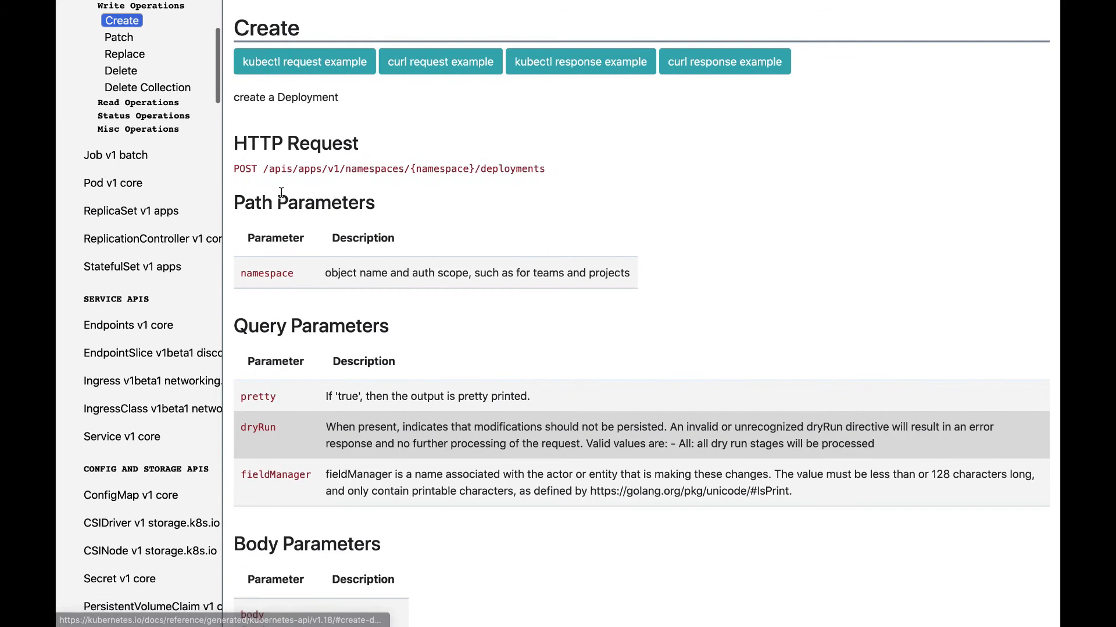
pyautogui.scroll(-3)
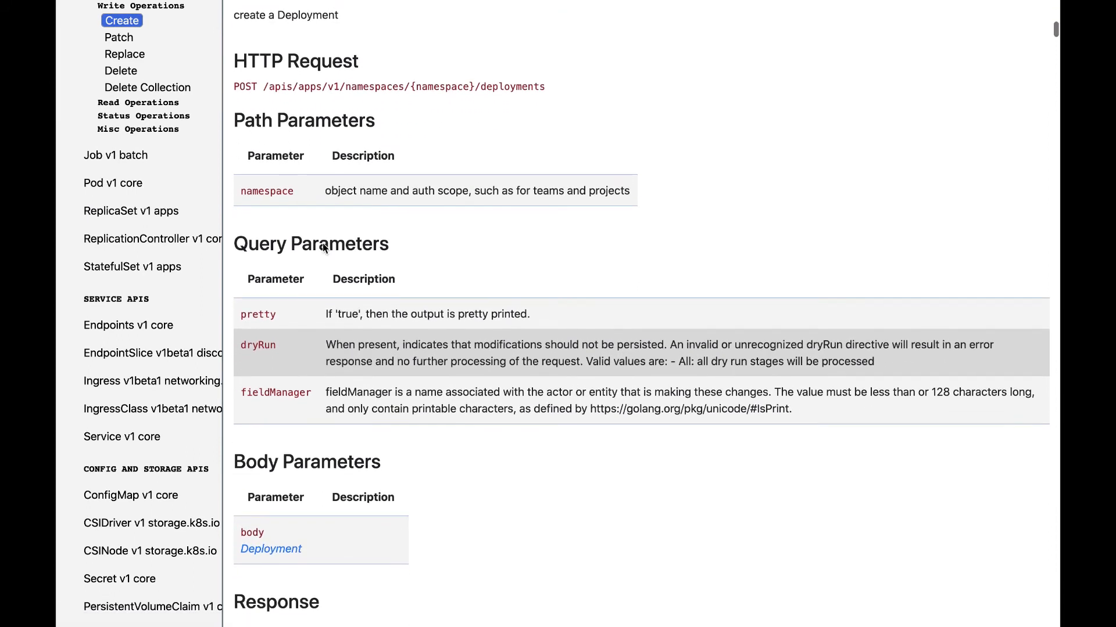
pyautogui.scroll(-3)
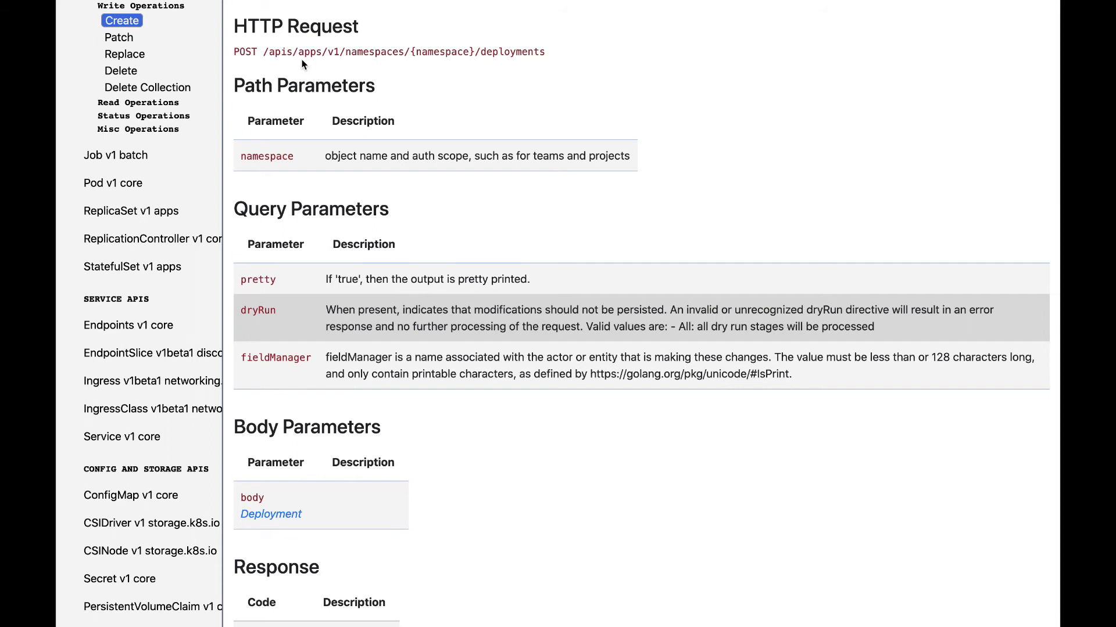
pyautogui.moveTo(378, 67)
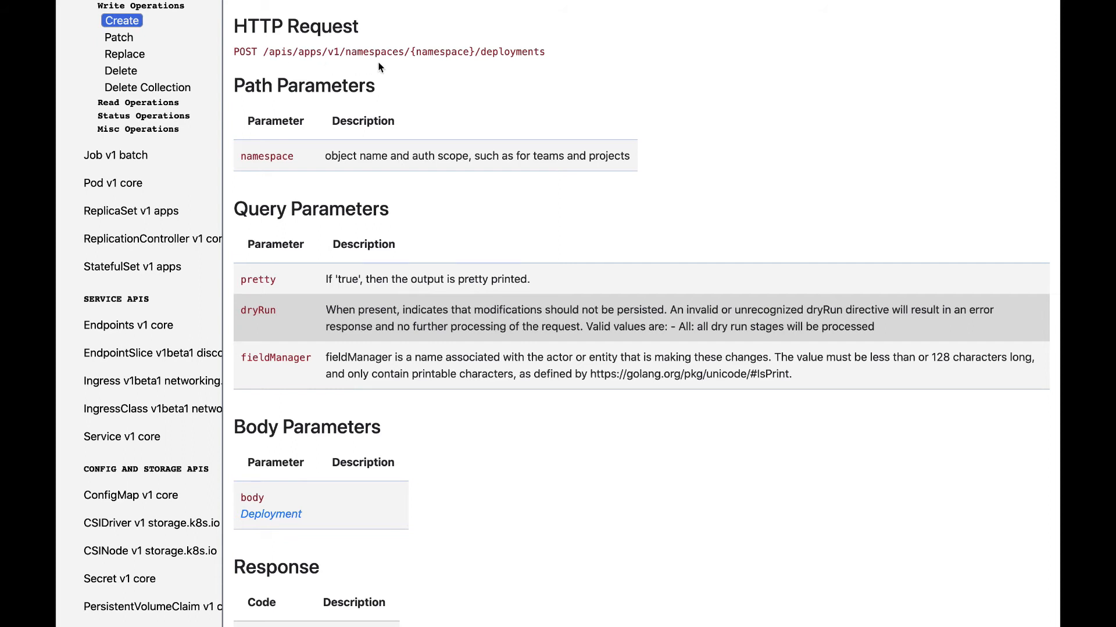
pyautogui.moveTo(501, 69)
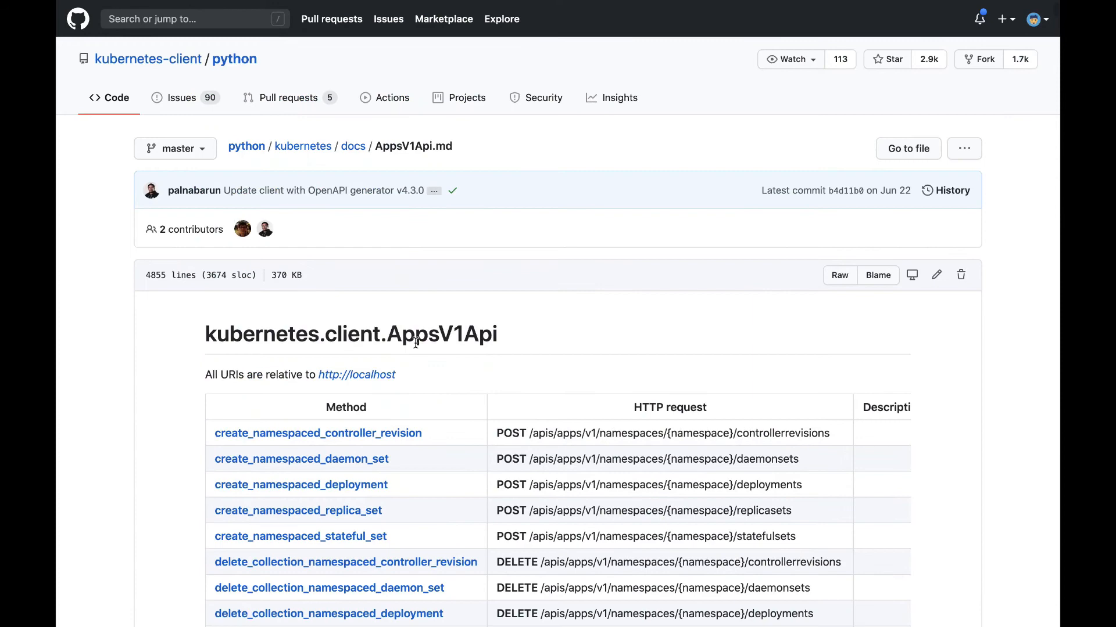
# Step: Find create_namespaced_deployment and its POST deployments request in the AppsV1Api method table
pyautogui.scroll(-3)
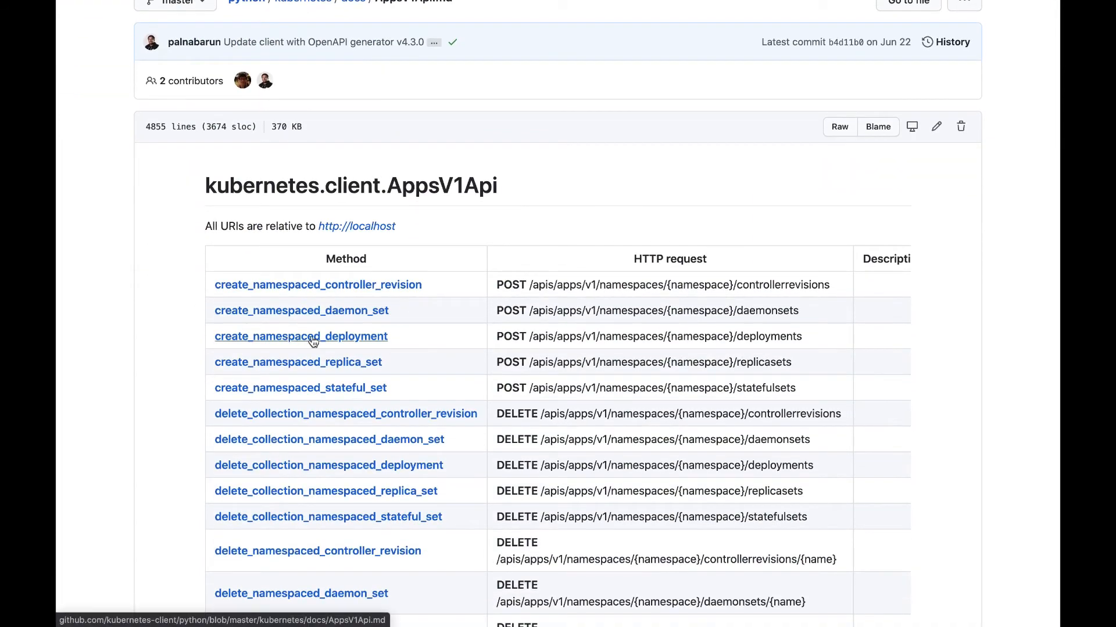
pyautogui.moveTo(543, 341)
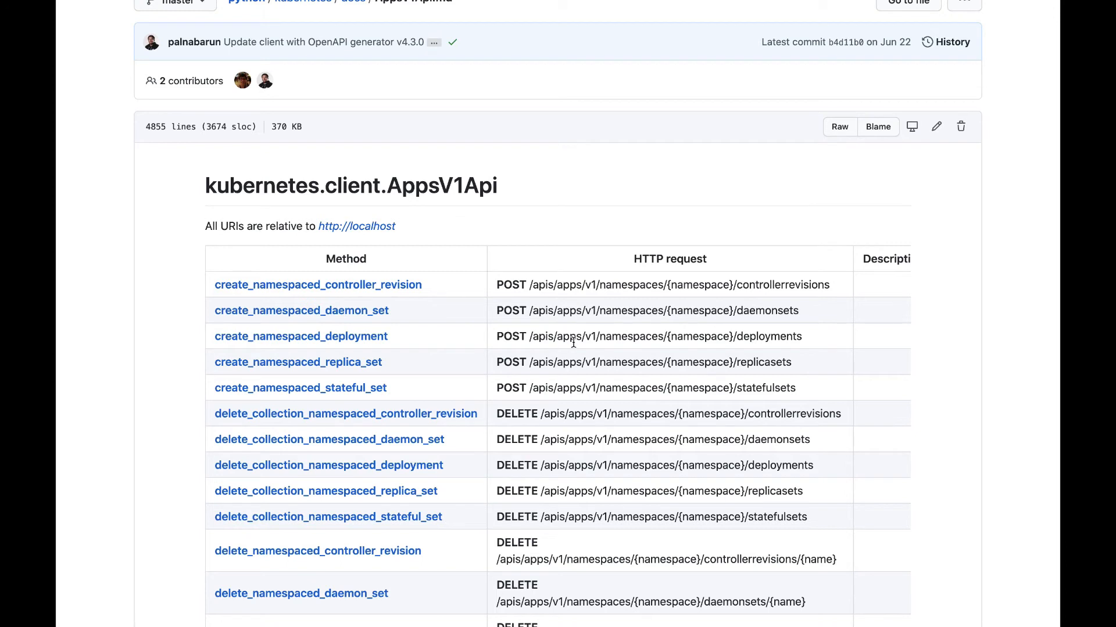
pyautogui.moveTo(634, 341)
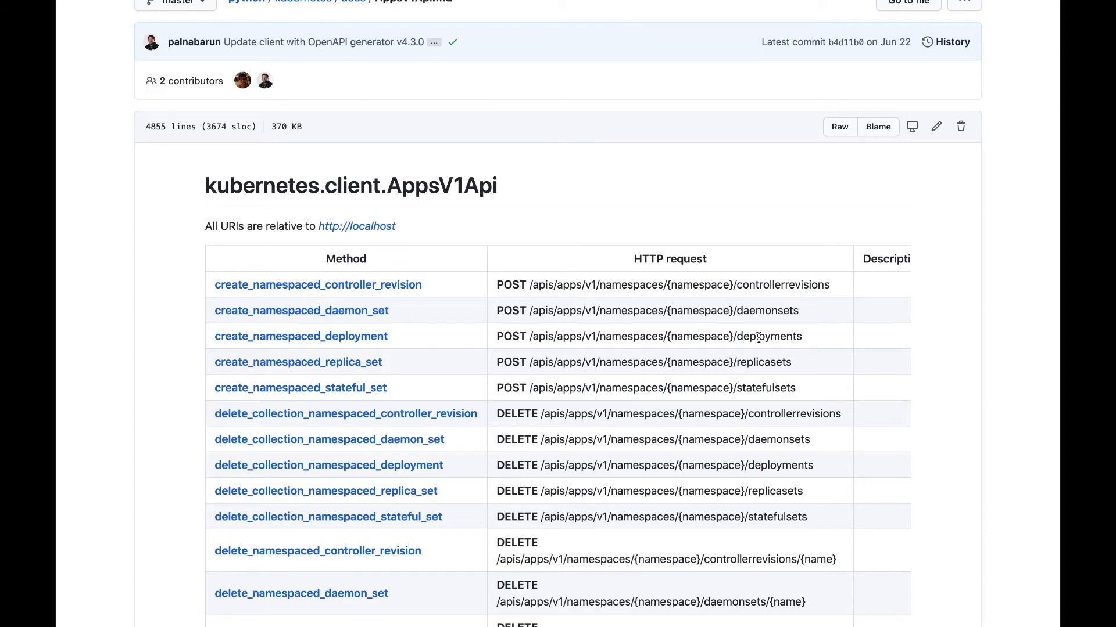
pyautogui.click(300, 336)
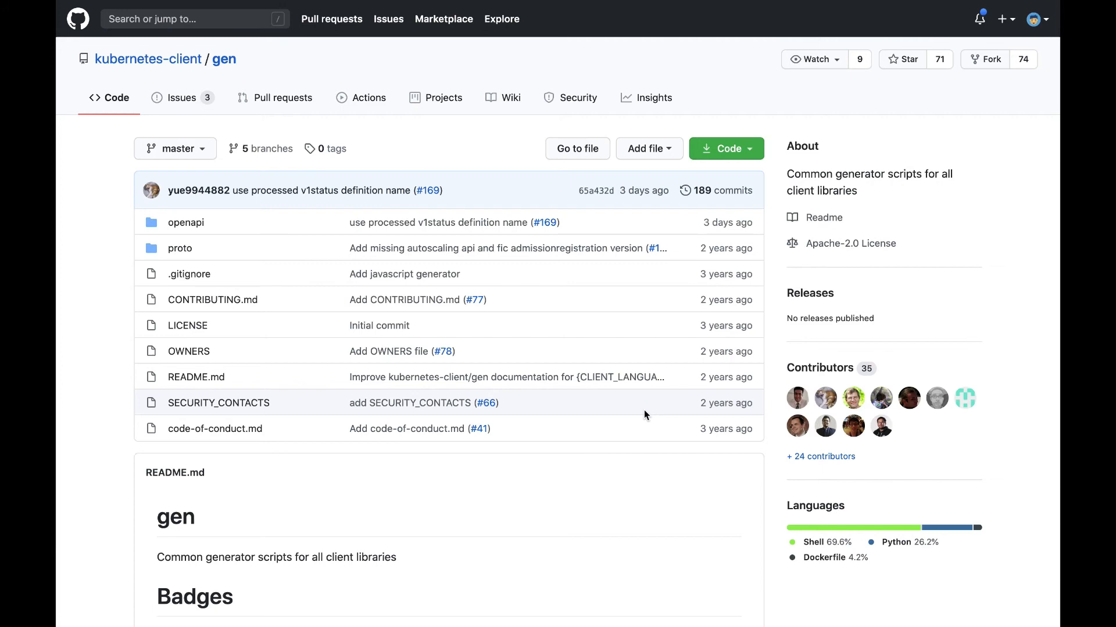
# Step: Browse the gen repository's openapi folder and open the python.sh generator script
pyautogui.scroll(-3)
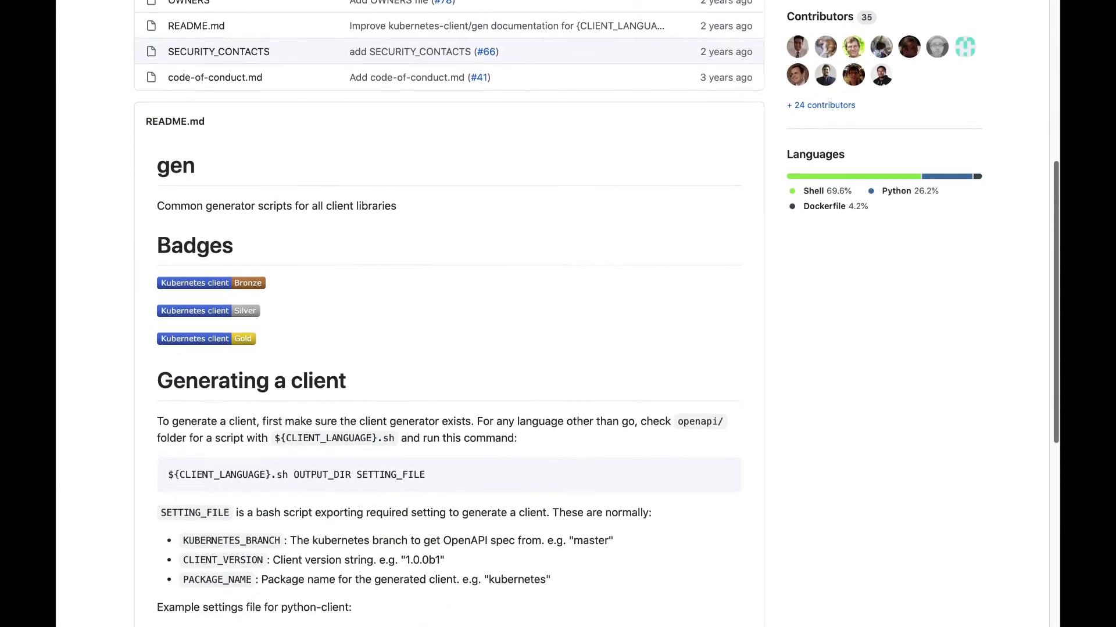
pyautogui.scroll(-3)
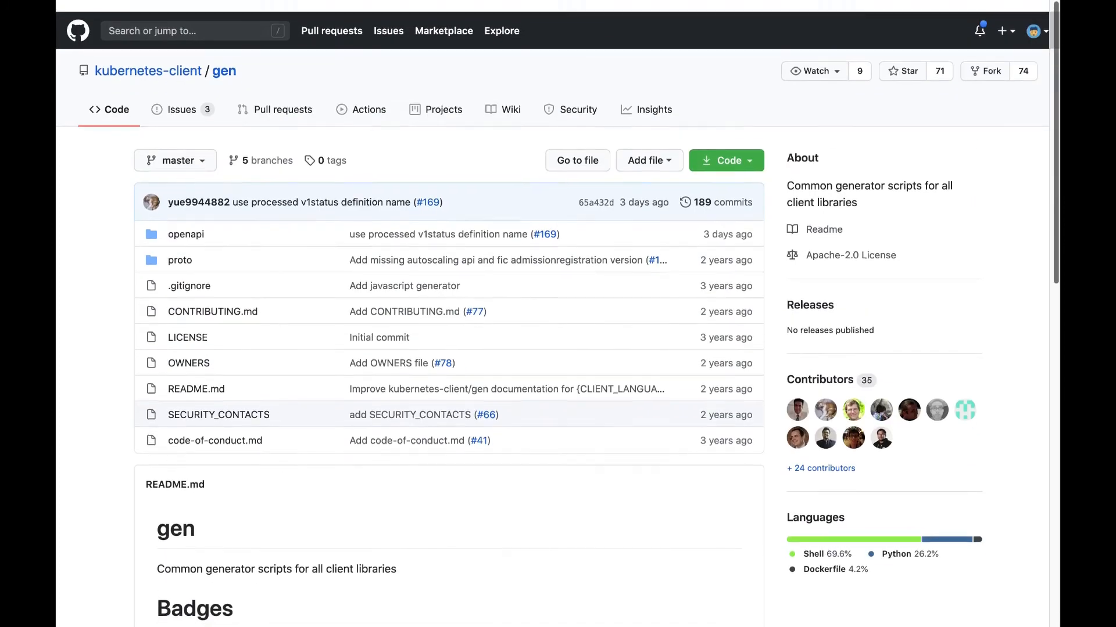
pyautogui.click(186, 233)
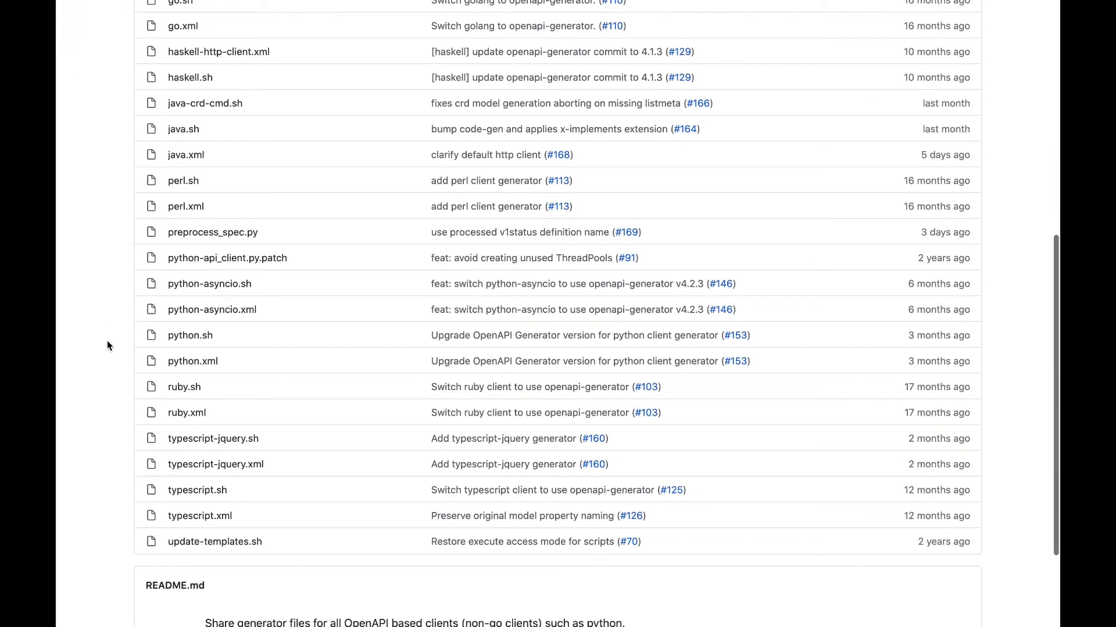
pyautogui.moveTo(190, 335)
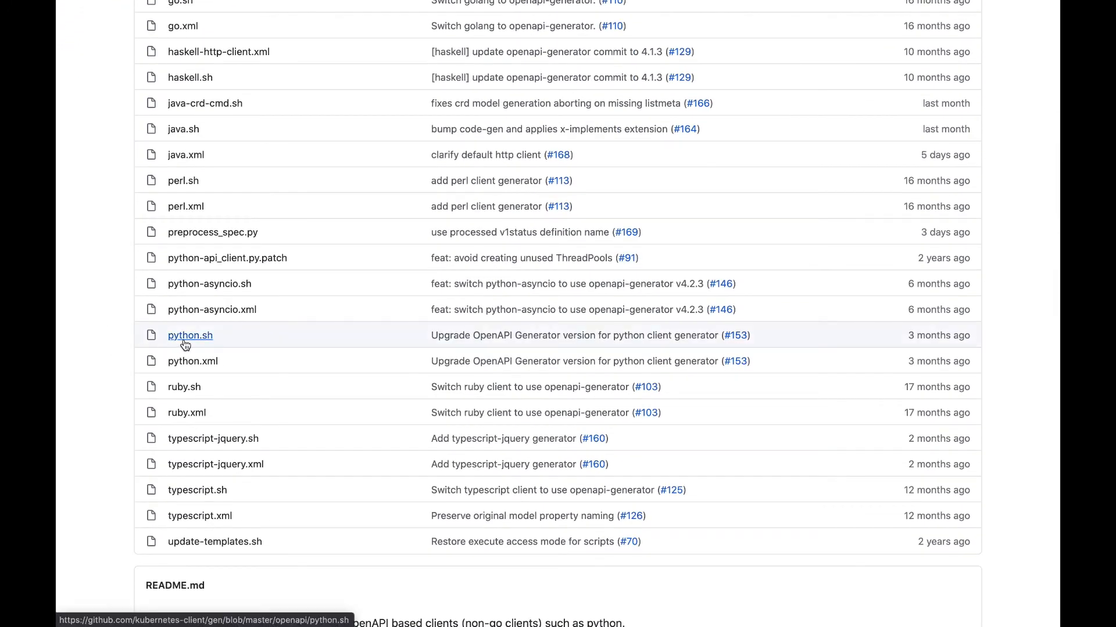
pyautogui.click(190, 336)
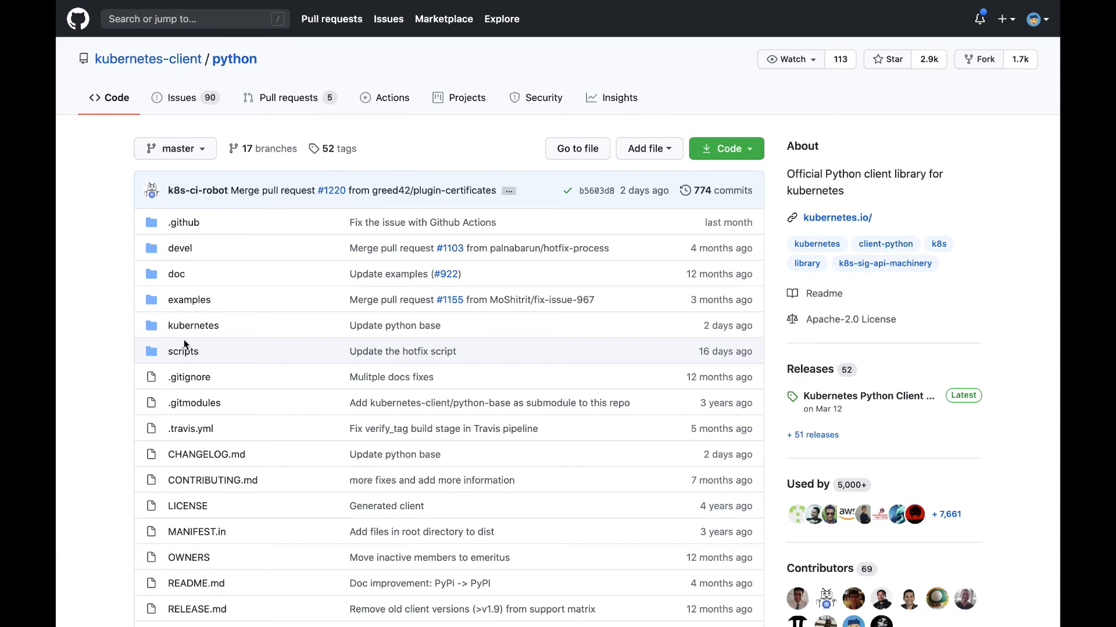
pyautogui.moveTo(470, 133)
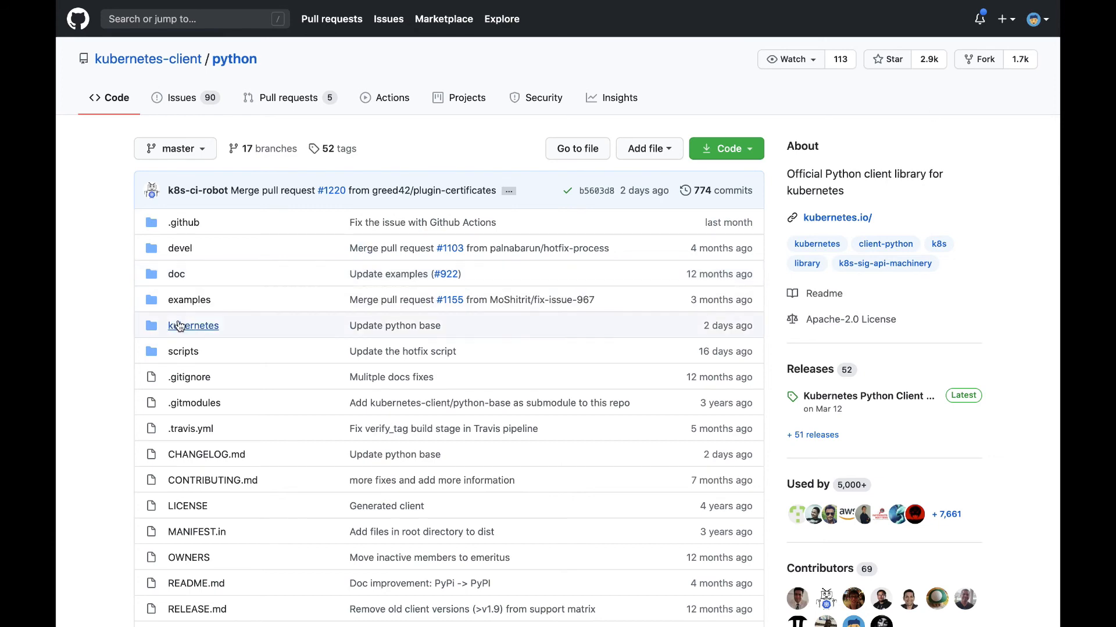
# Step: Navigate into kubernetes/client and open api_client.py in the python client repo
pyautogui.click(193, 325)
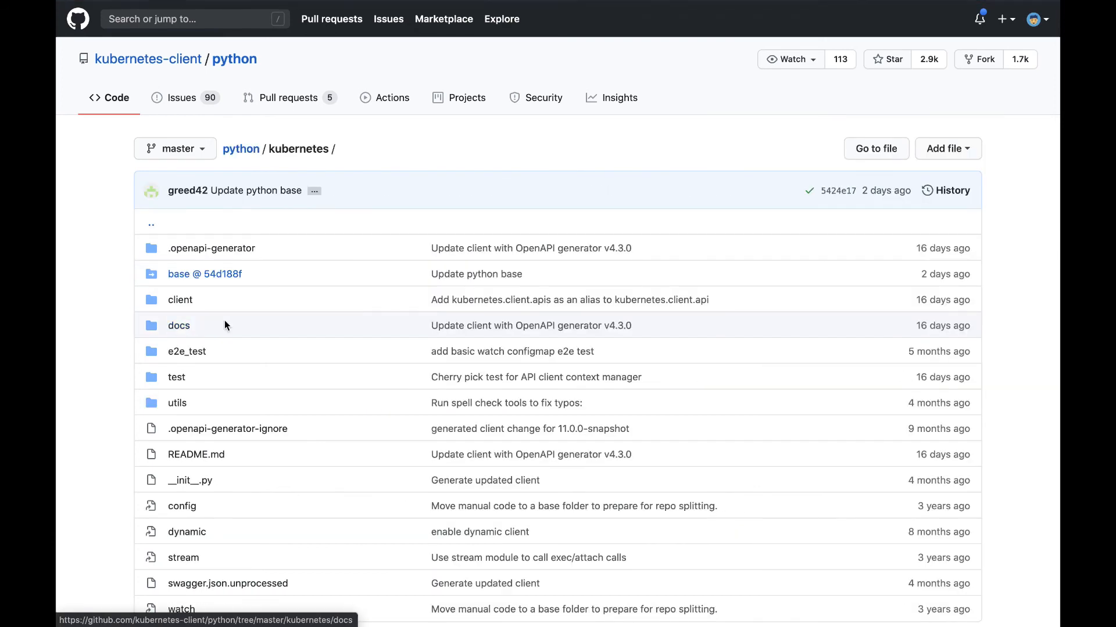
pyautogui.click(180, 299)
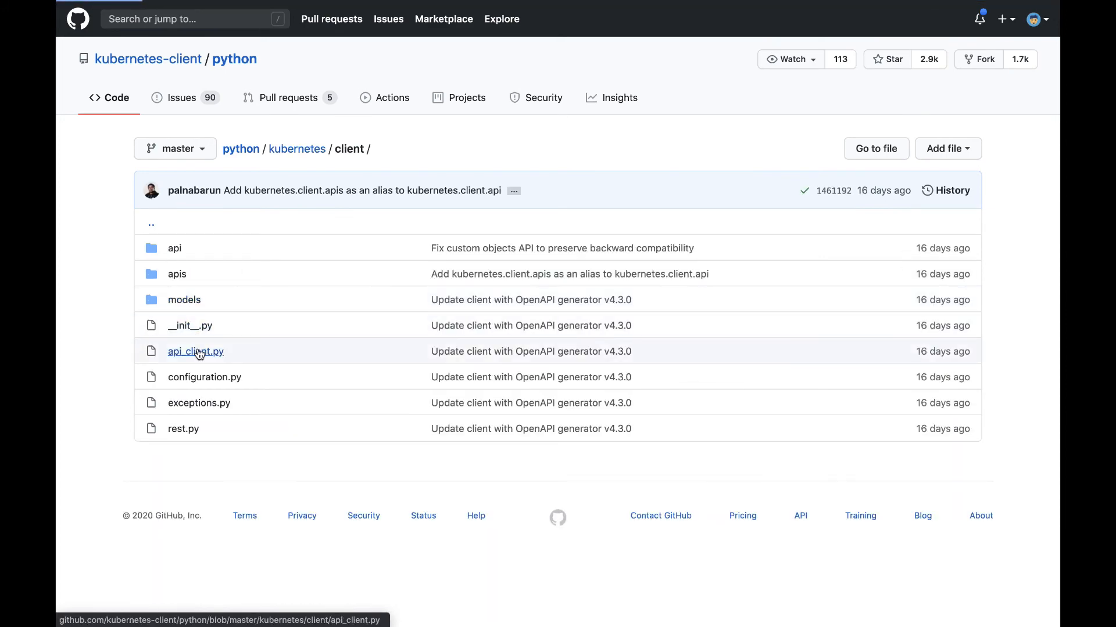
pyautogui.click(195, 351)
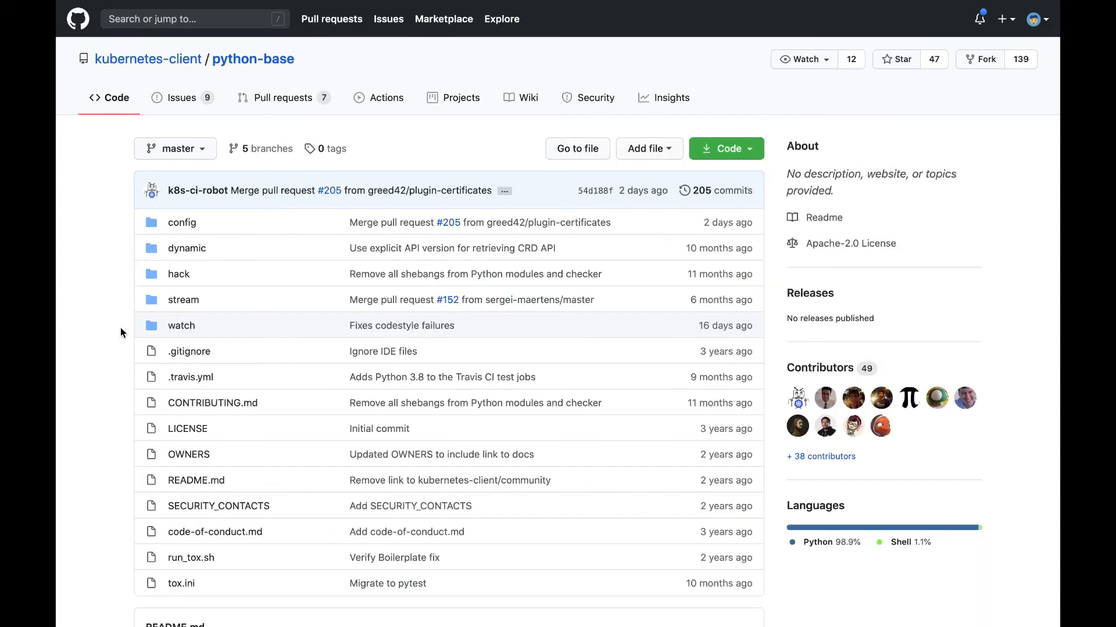
pyautogui.moveTo(96, 345)
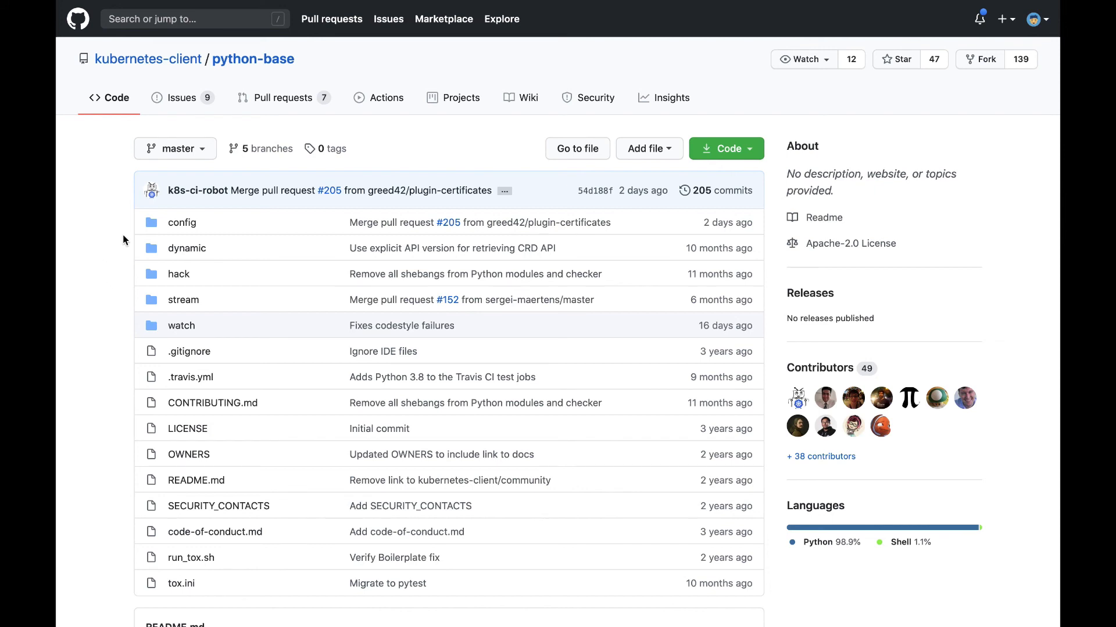
pyautogui.moveTo(157, 231)
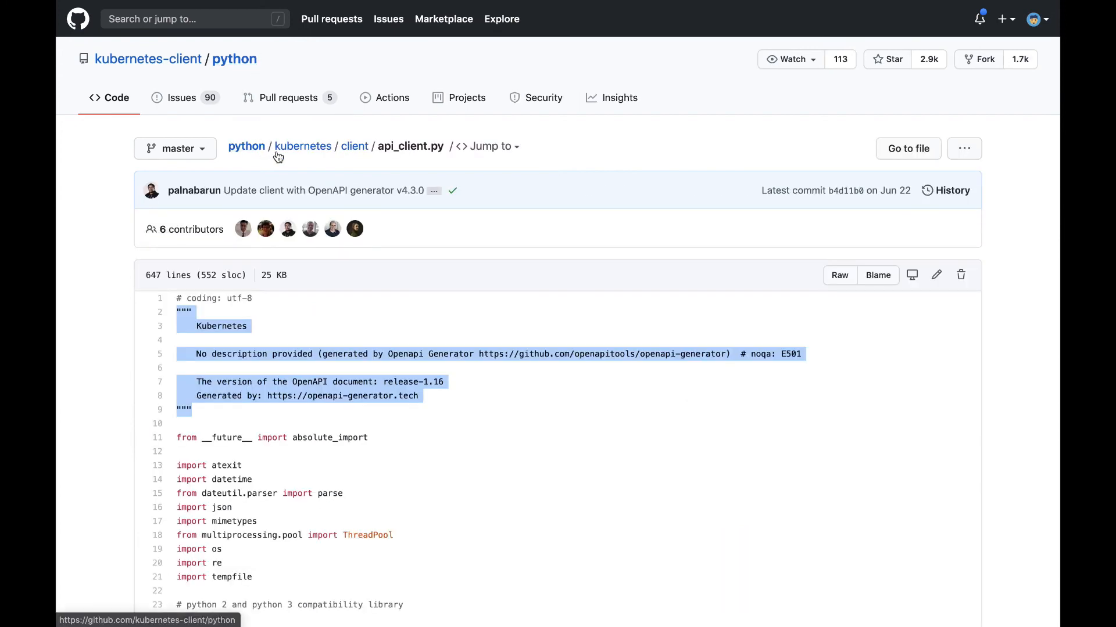
# Step: Return to the kubernetes folder and scroll down to its watch entry
pyautogui.click(354, 146)
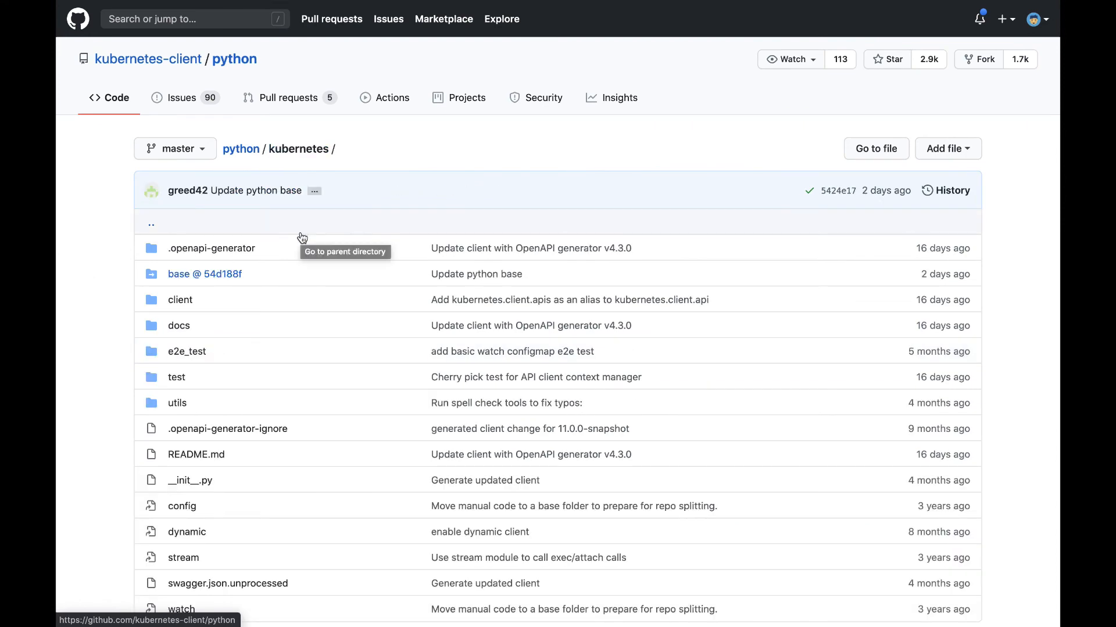
pyautogui.scroll(-3)
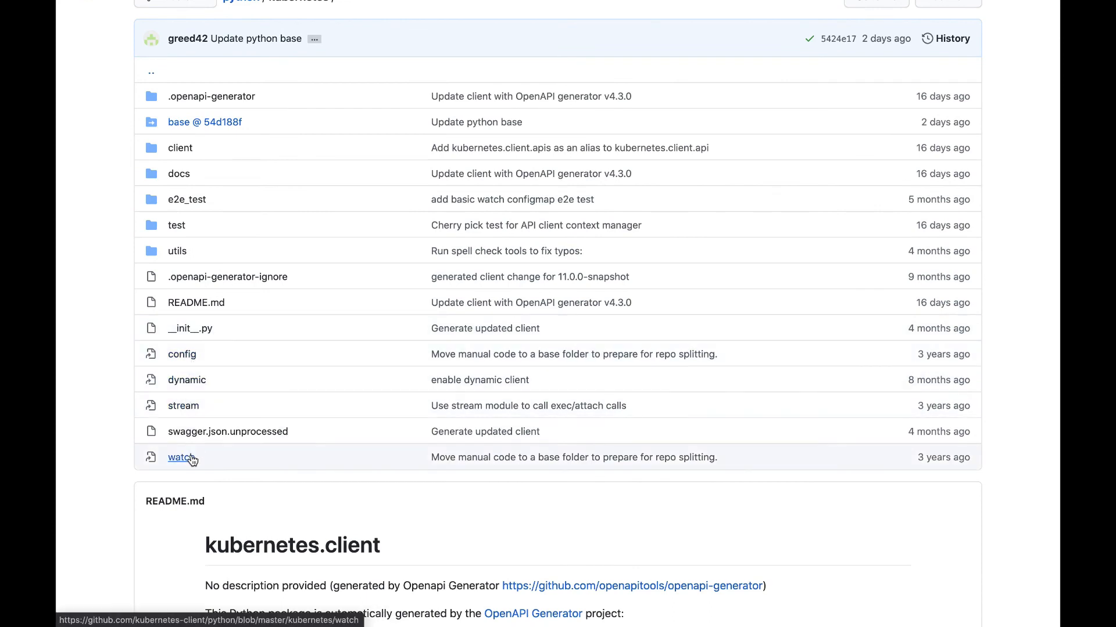
pyautogui.moveTo(180, 456)
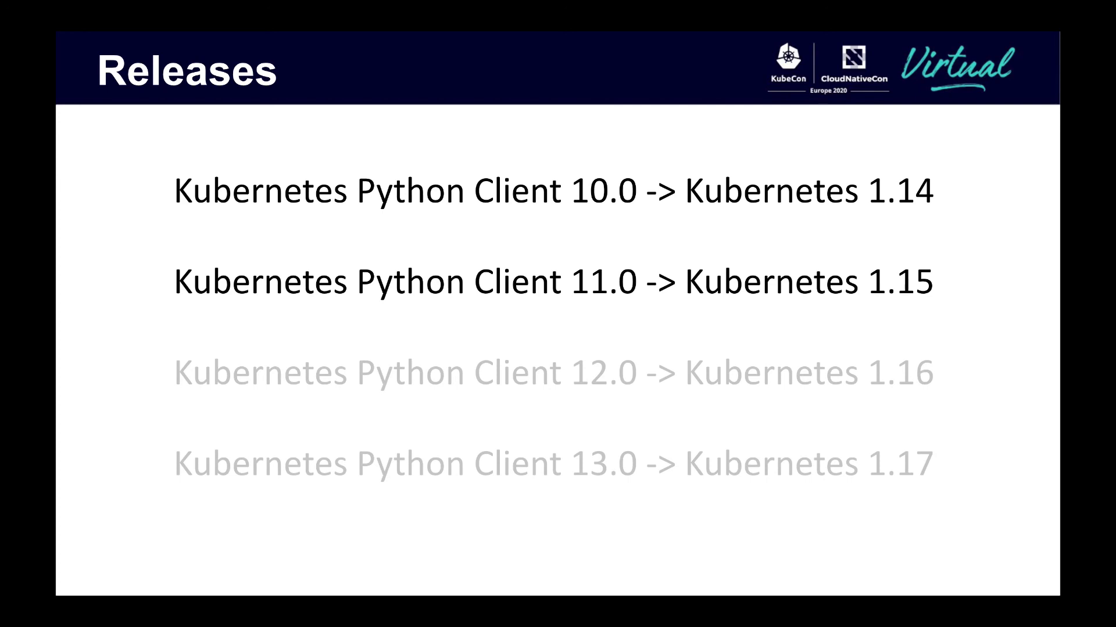
pyautogui.moveTo(1002, 157)
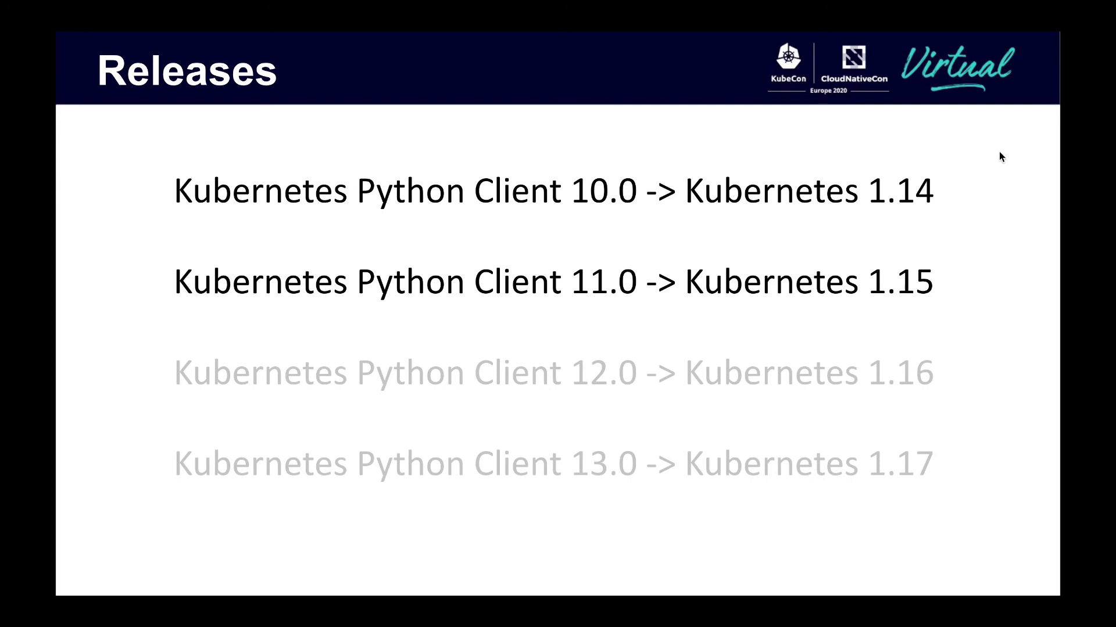